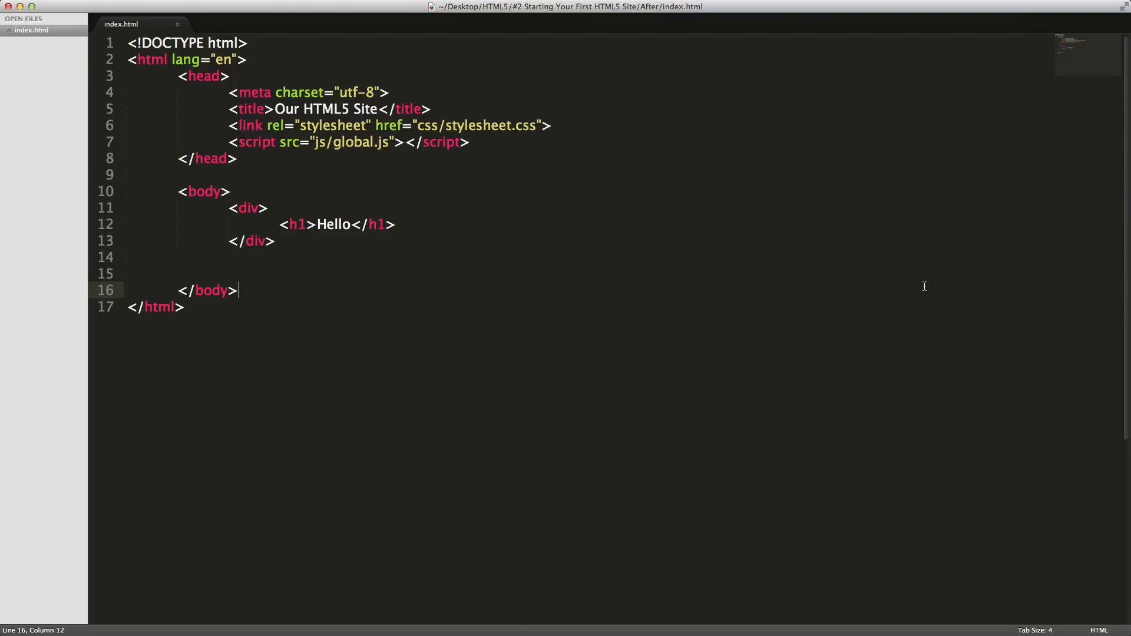
mouse_move(873, 301)
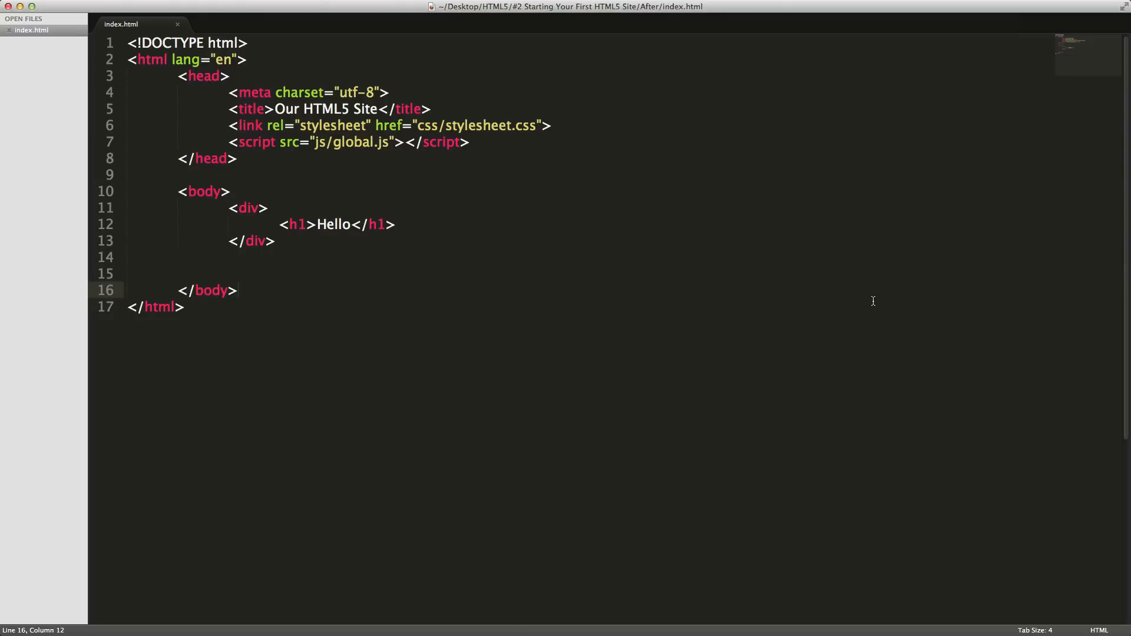
mouse_move(615, 282)
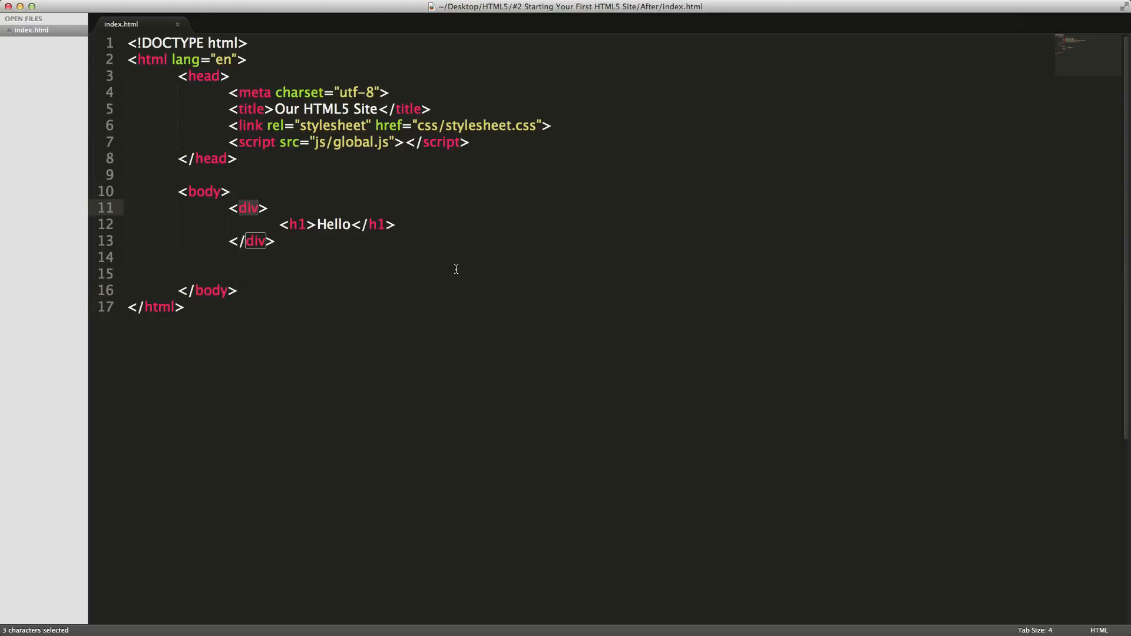
Step: Rename the div around the Hello heading to header, including the closing </header> tag
text(header)
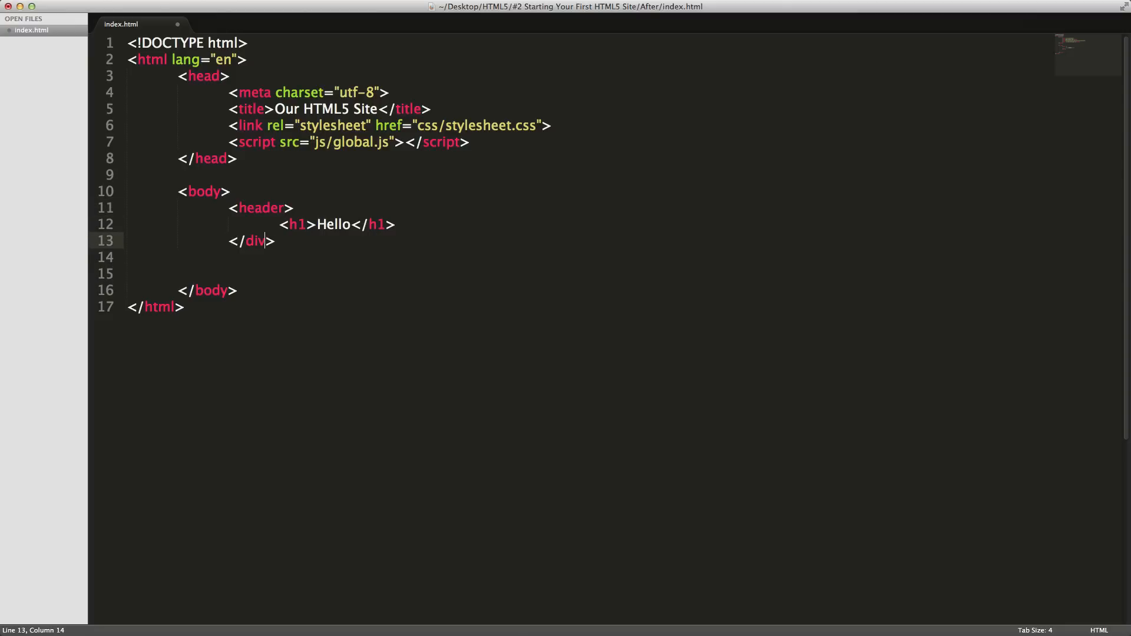
key(Backspace)
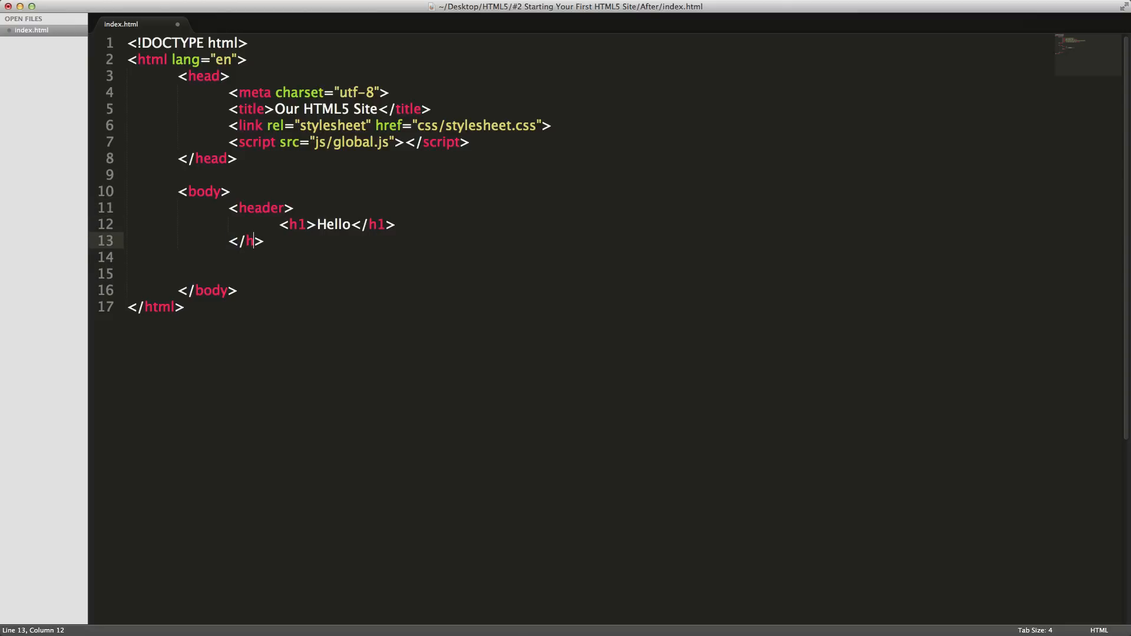
text(eader)
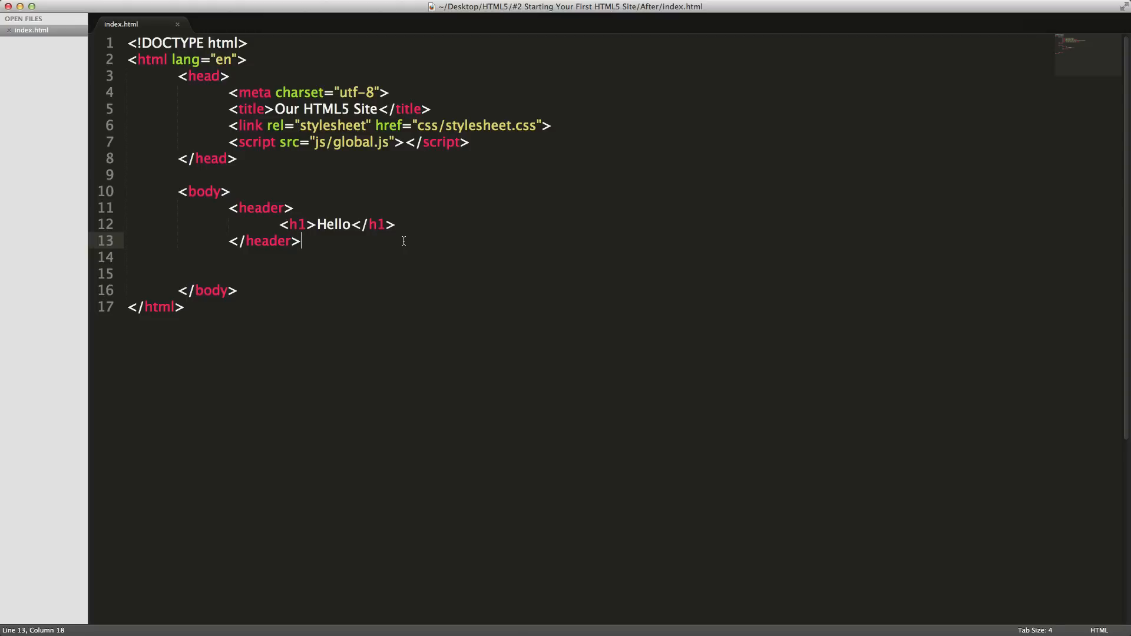
Step: Add a section with class="main-content" on its own lines below the header and save
key(enter)
text(<section></section>)
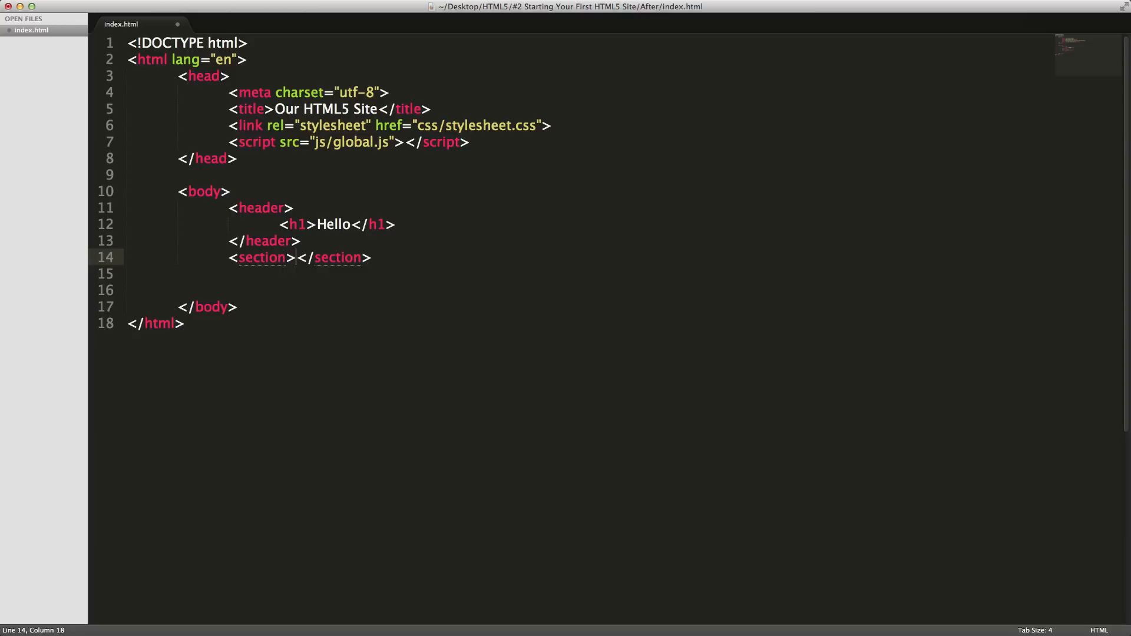
key(Return)
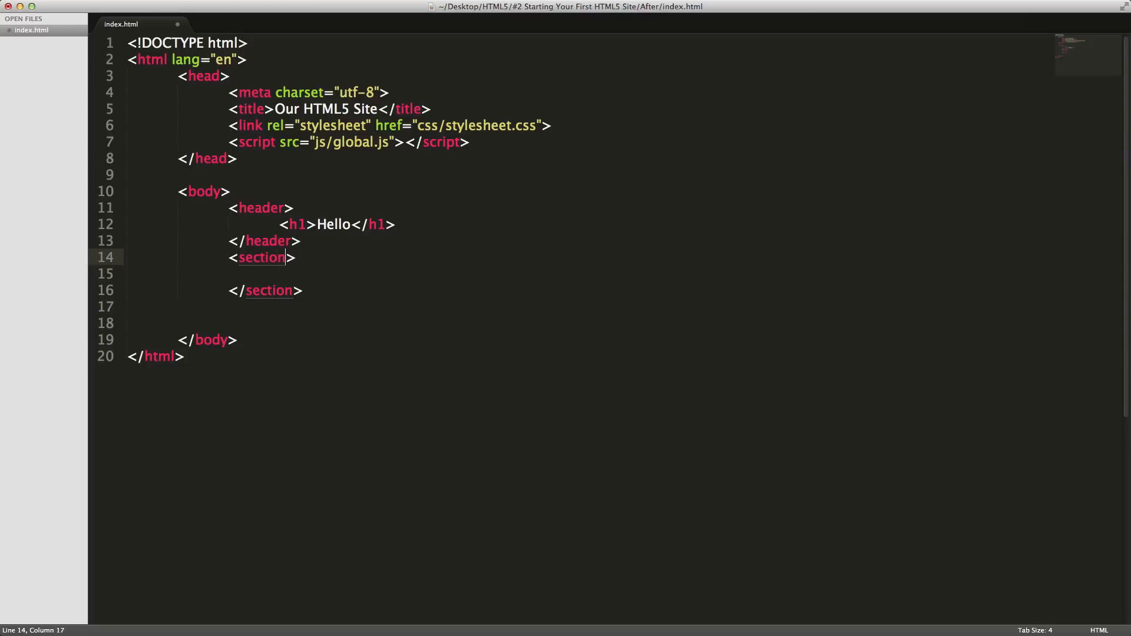
text(class=)
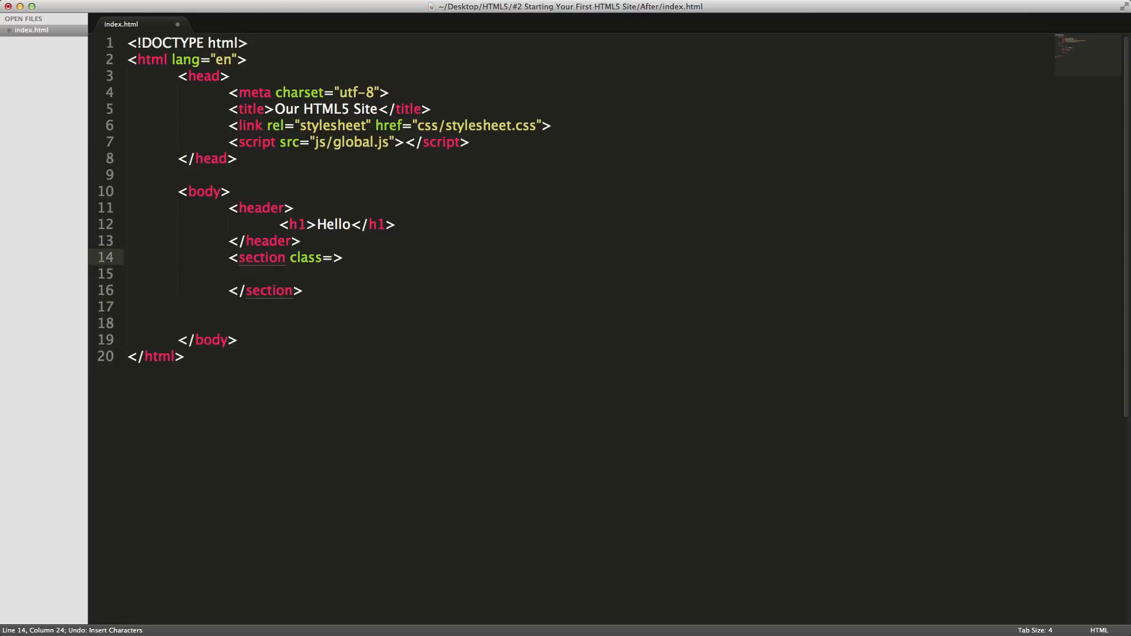
text("main-c)
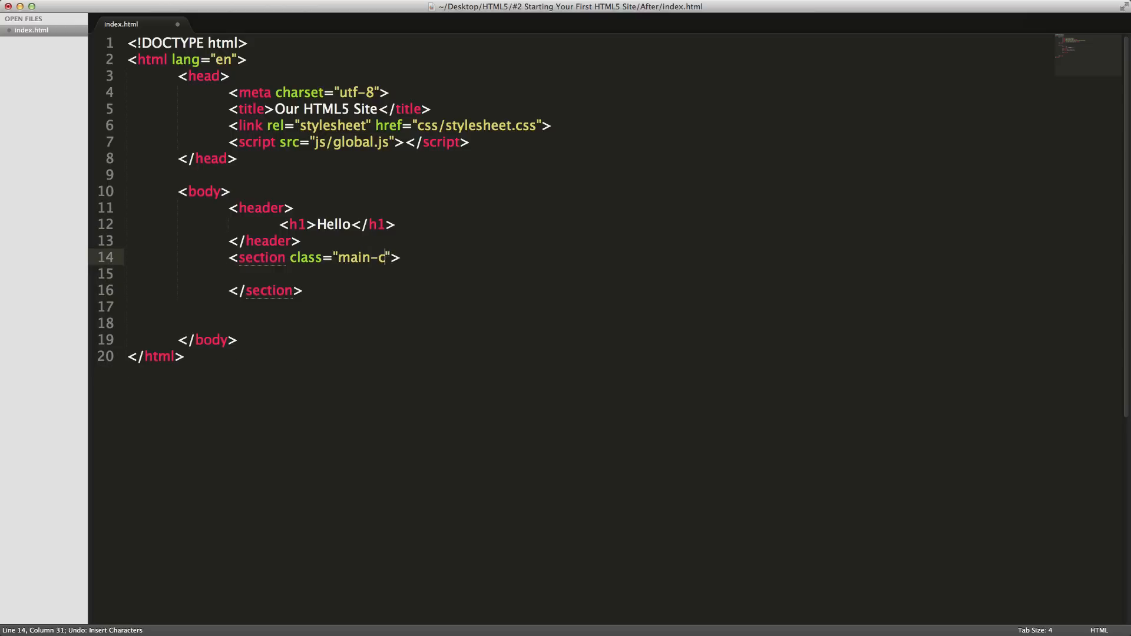
text(ontent)
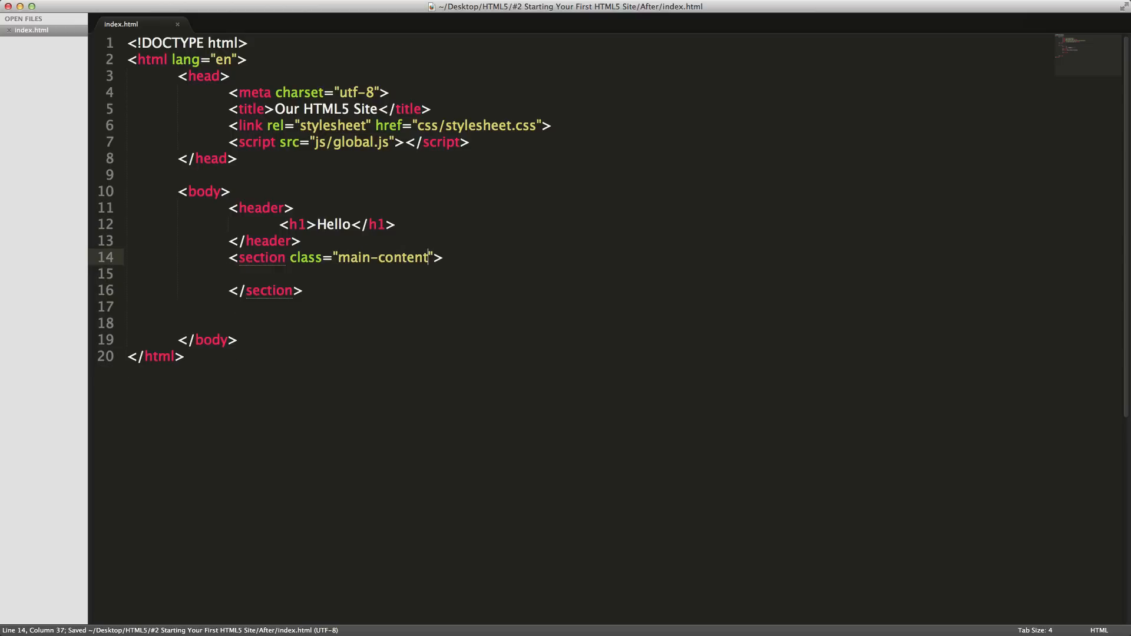
Step: Add a lorem ipsum paragraph inside the section and an empty footer below it
key(enter)
text(<footer>)
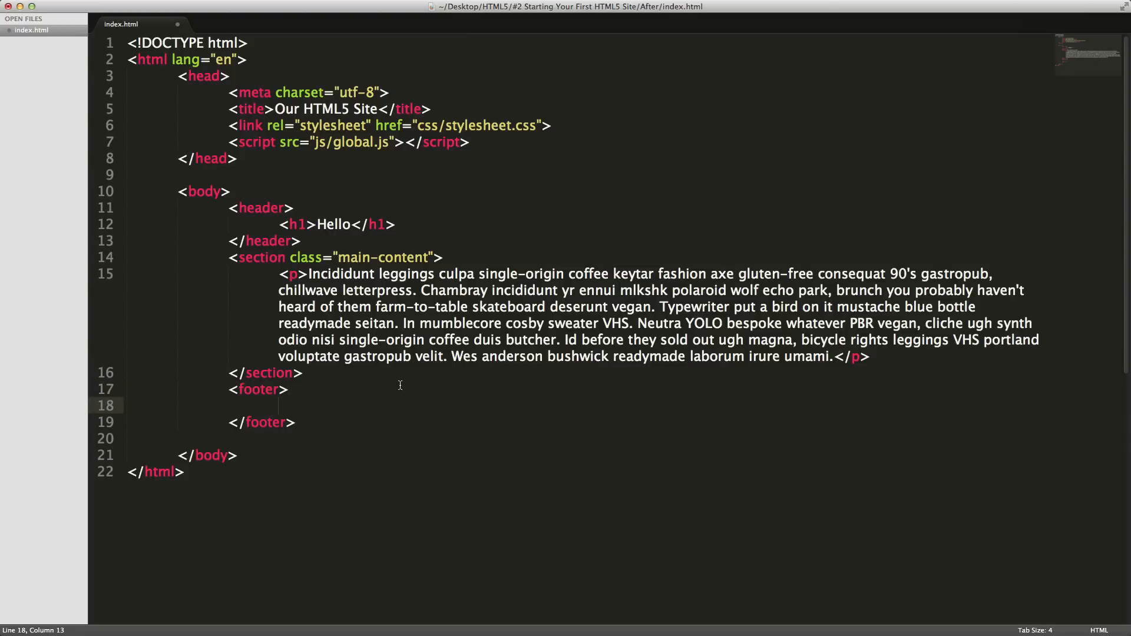
mouse_move(397, 390)
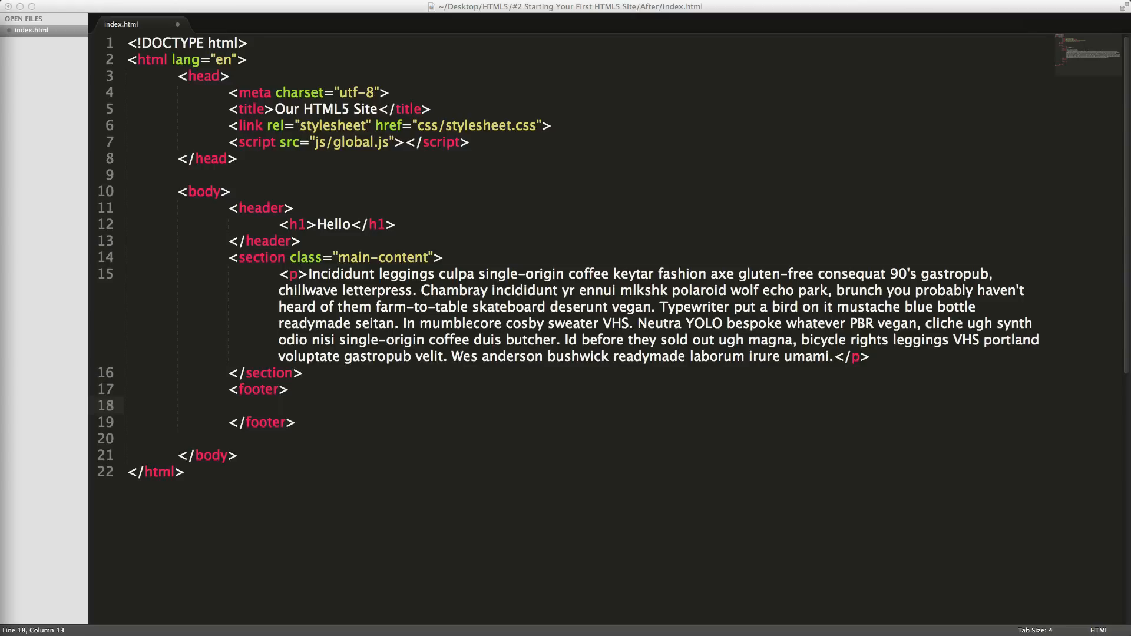
Step: Expand ul>li*5 inside the footer into a list with five items on separate lines
key(cmd+s)
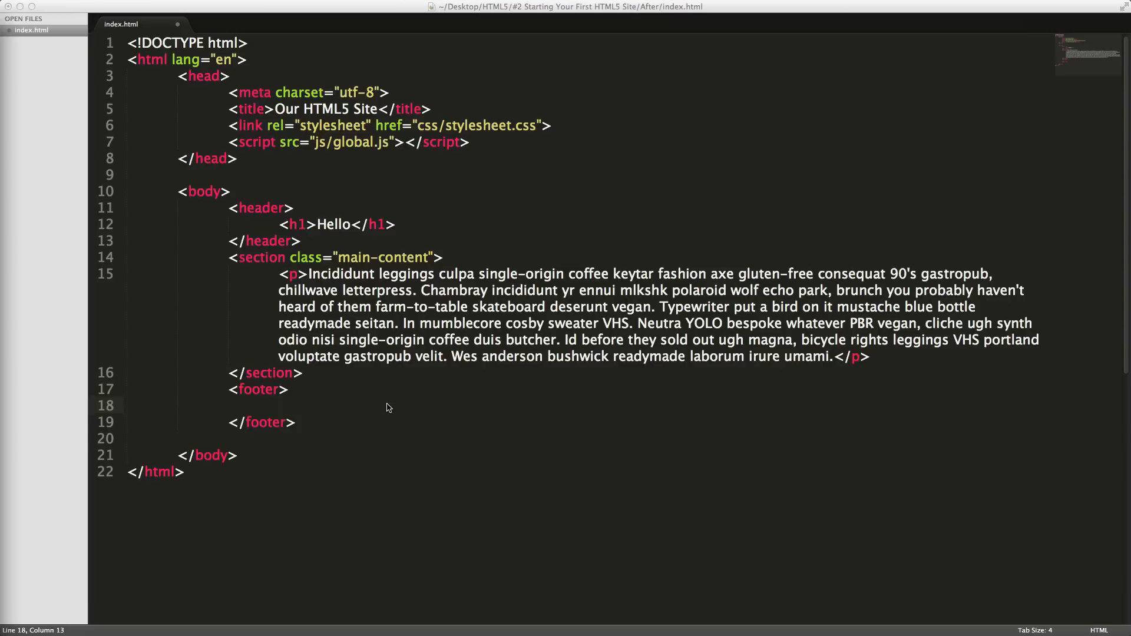
text(ul)
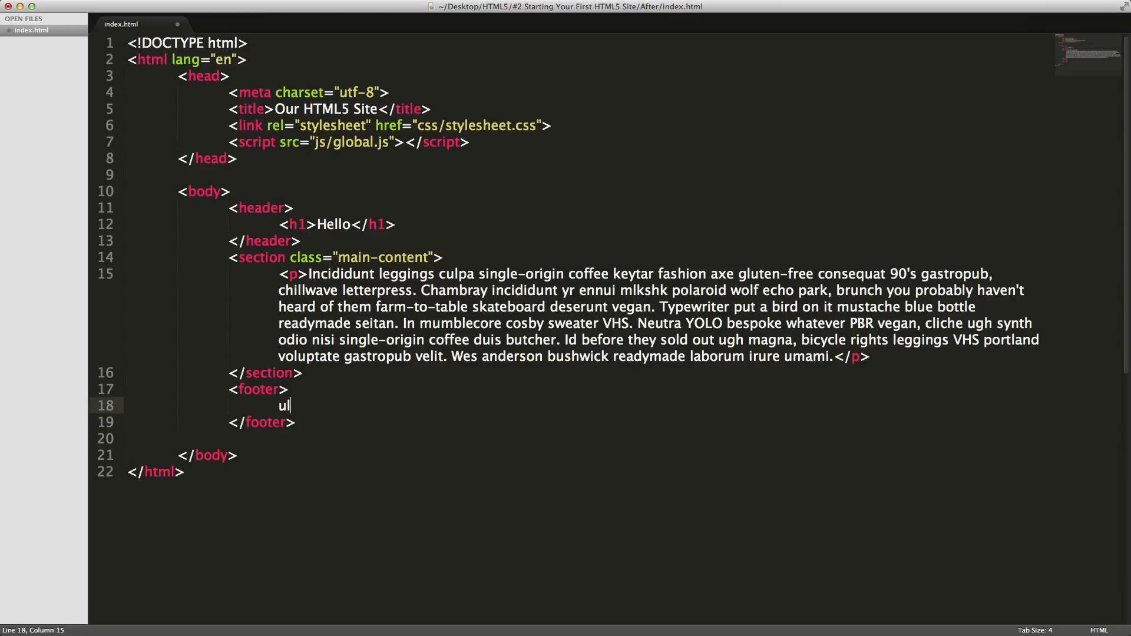
text(>li</ul>)
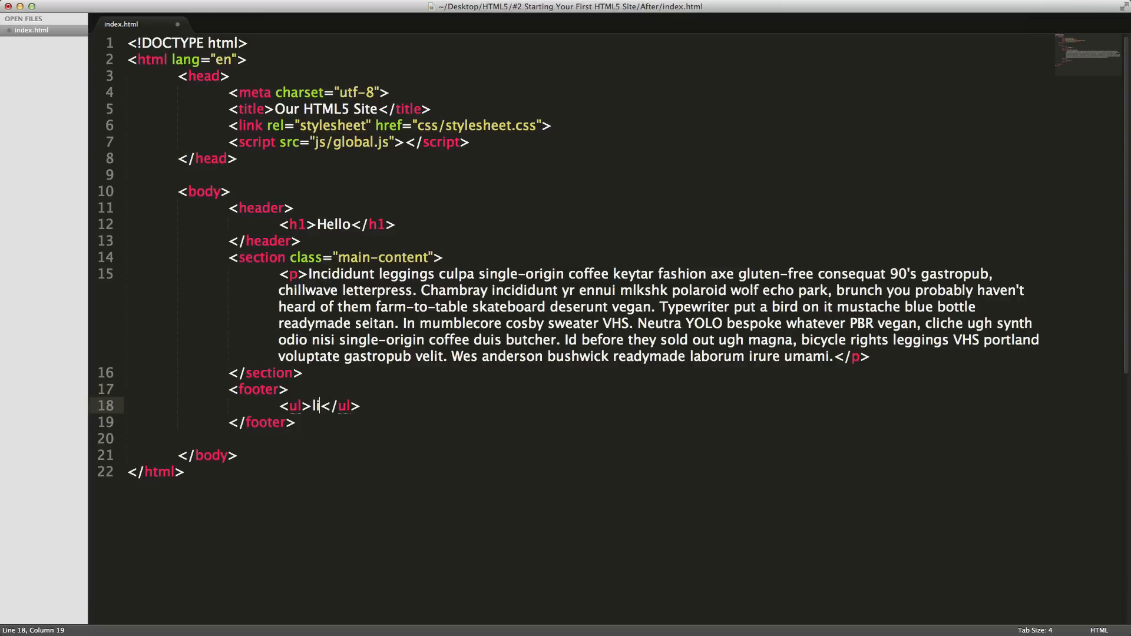
text(li*5)
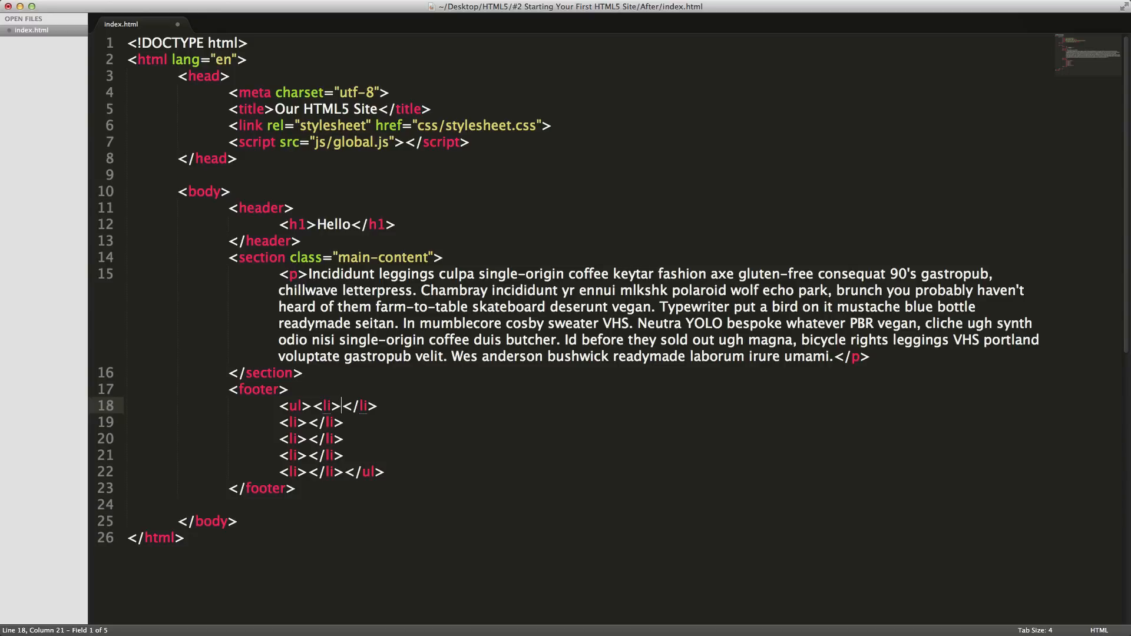
key(enter)
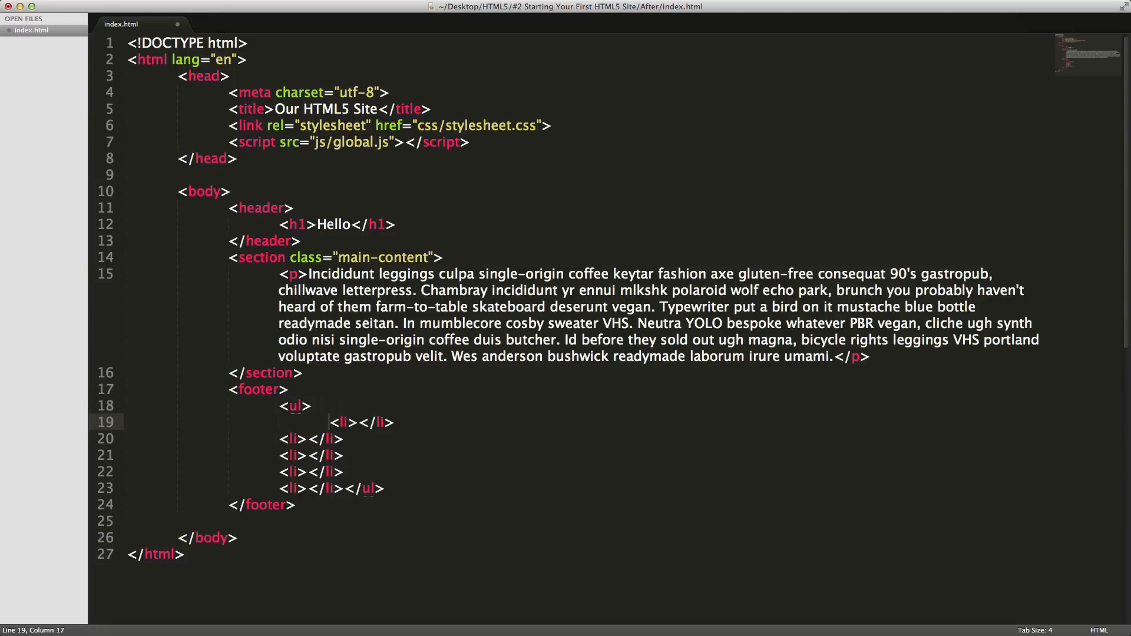
mouse_move(219, 452)
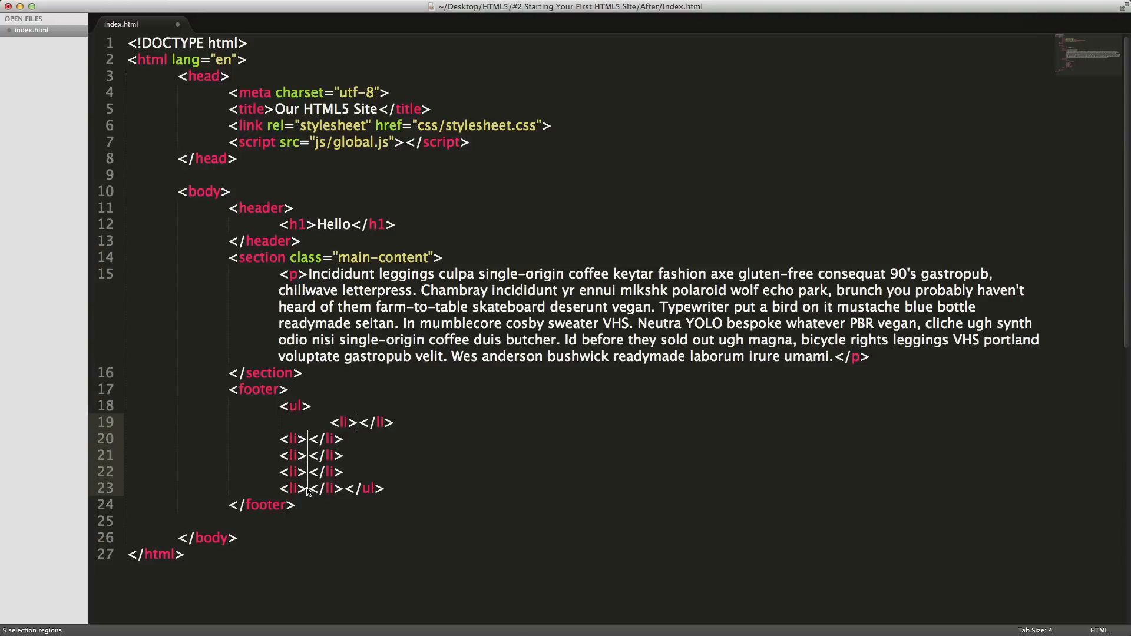
Step: Fill all five list items with Test and indent them inside the ul
text(Test)
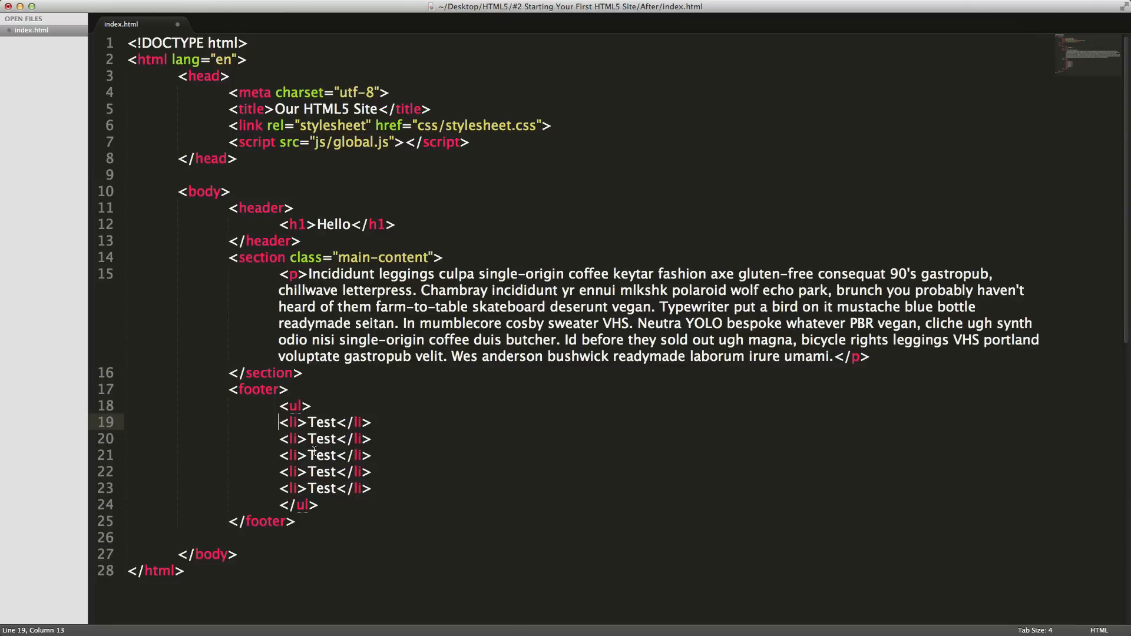
drag(281, 422, 280, 488)
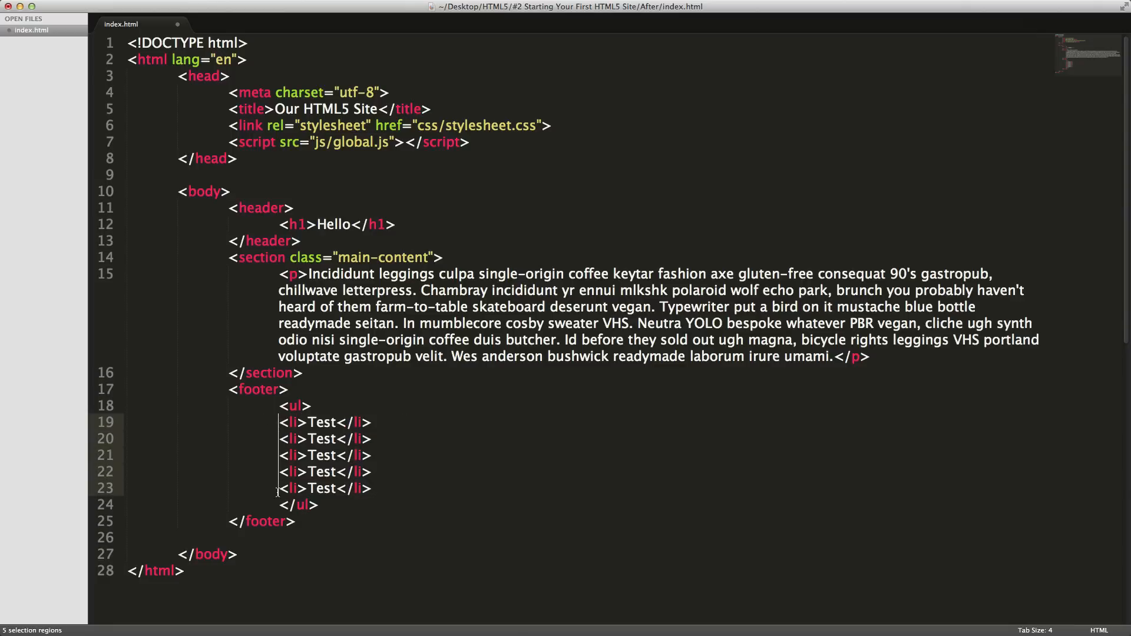
key(tab)
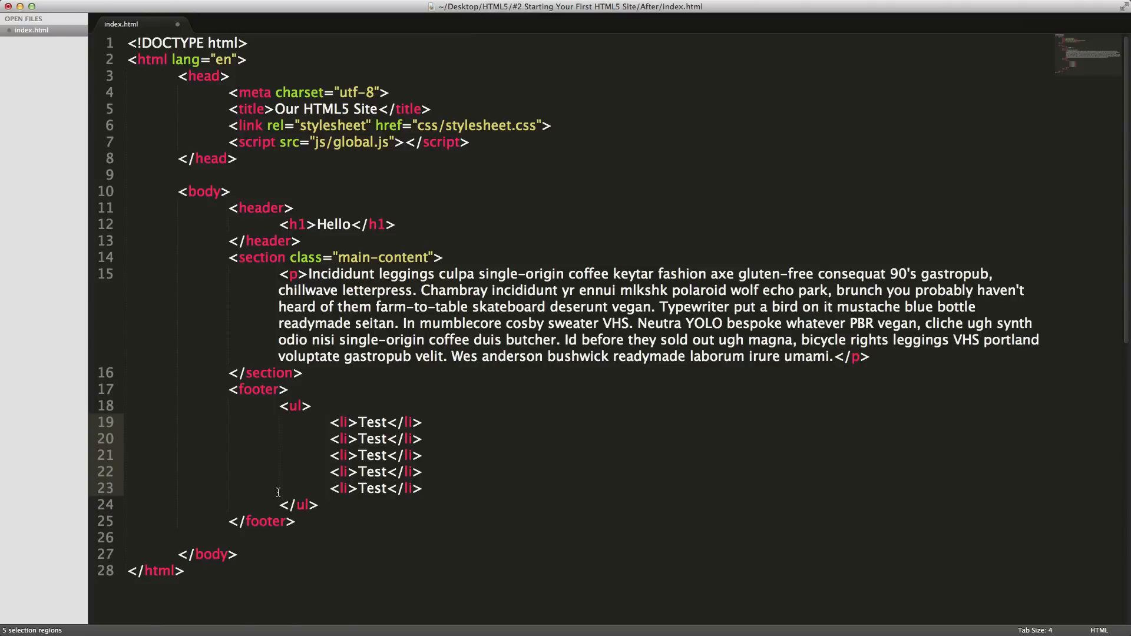
key(cmd+s)
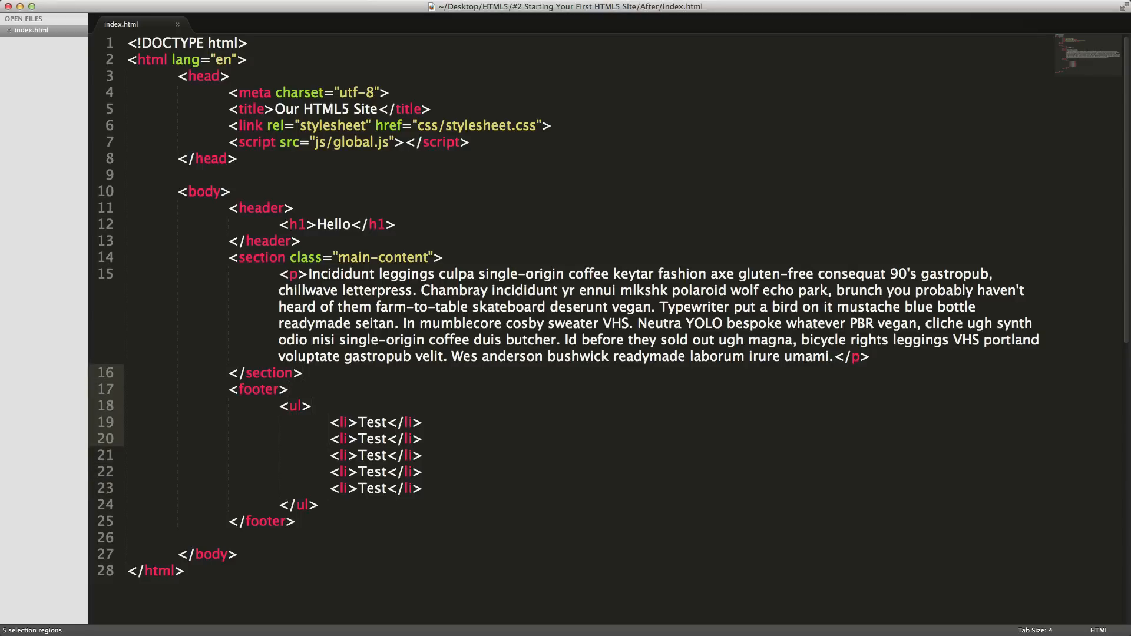
Step: Clear the multiple carets and start an aside on a new line after </section>
click(358, 356)
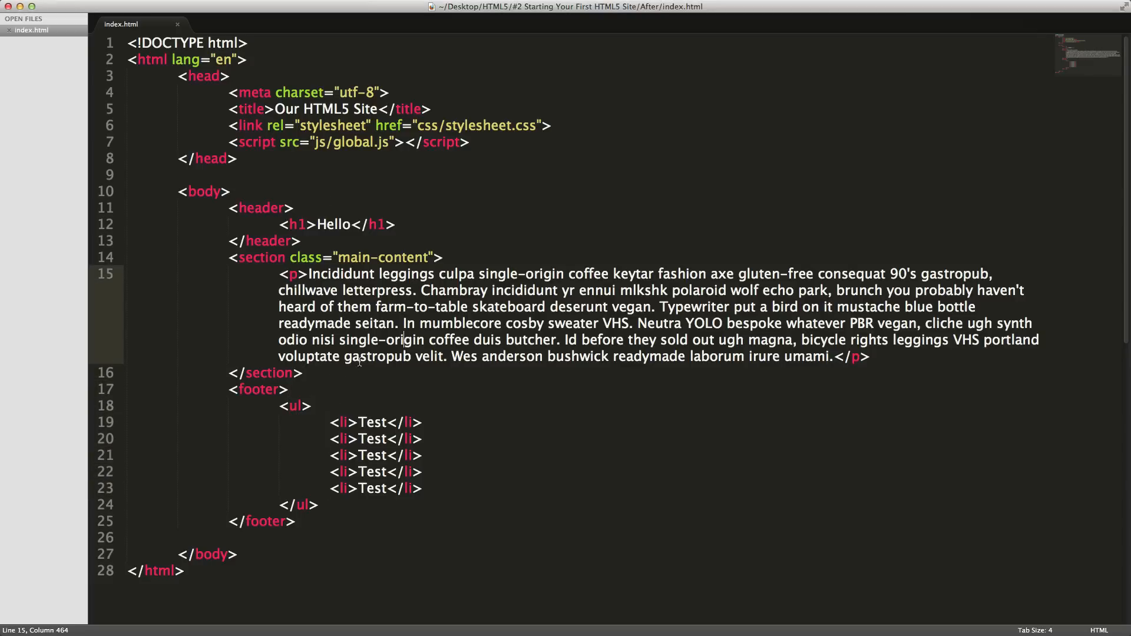
key(enter)
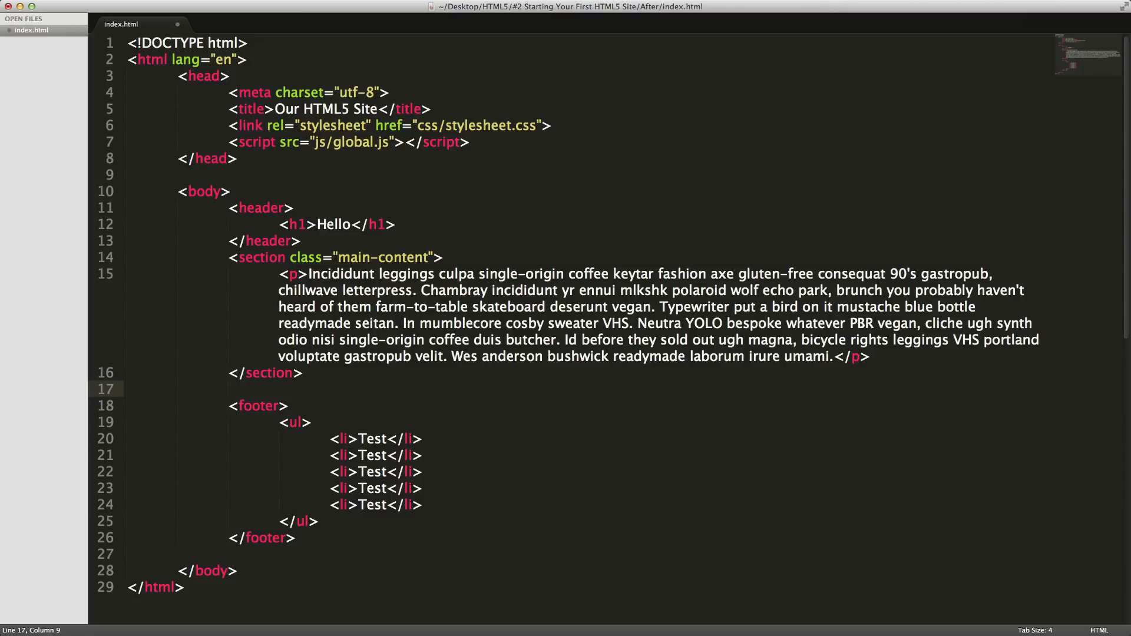
text(a)
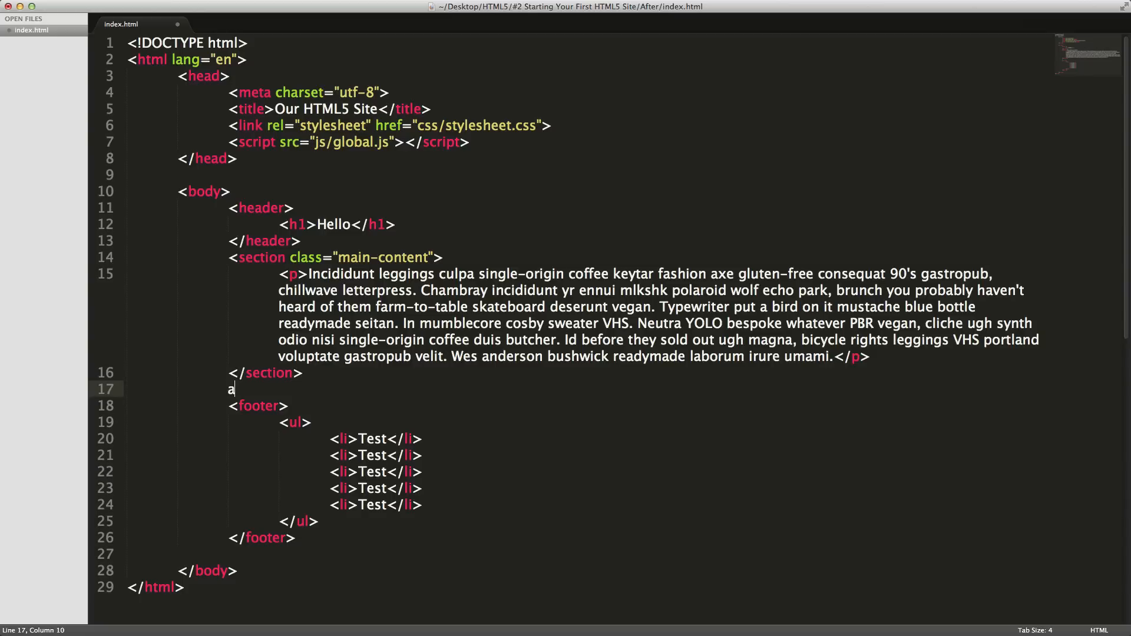